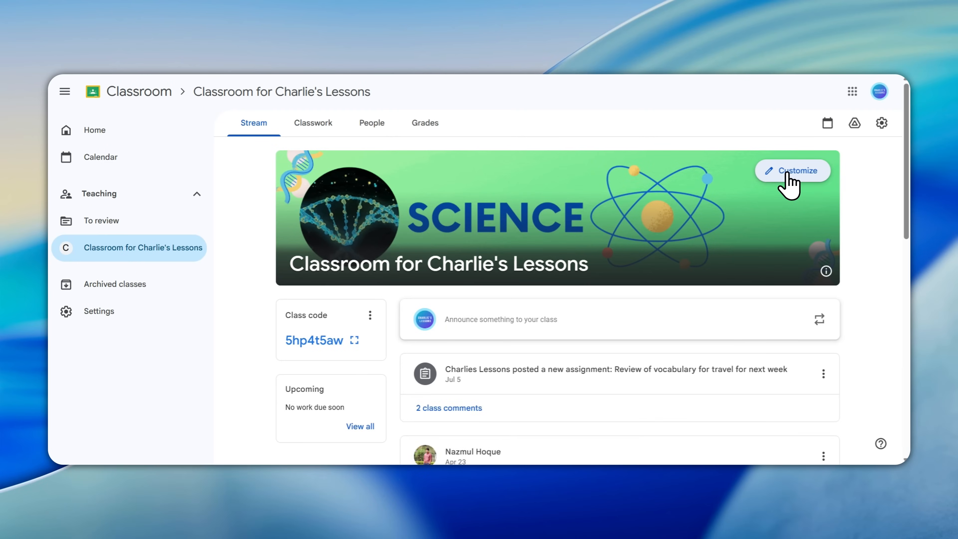
# - Search Canva templates for 'google classroom' to list Google Classroom Header templates
pyautogui.click(792, 171)
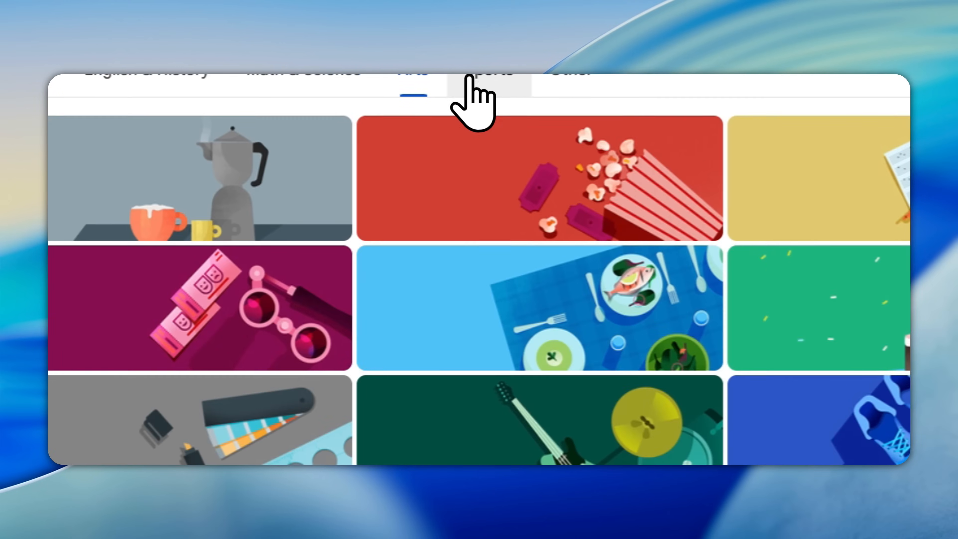
pyautogui.scroll(-3)
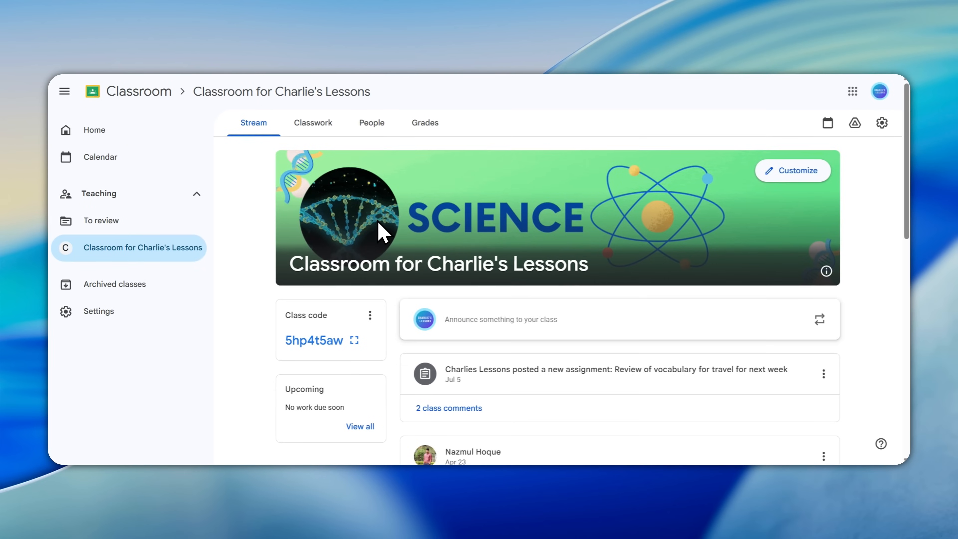
pyautogui.moveTo(574, 249)
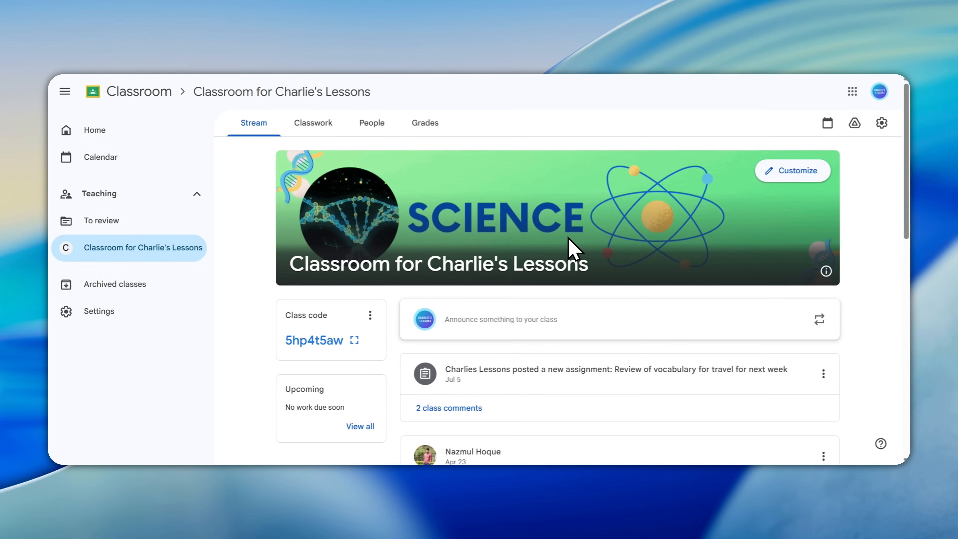
pyautogui.moveTo(581, 250)
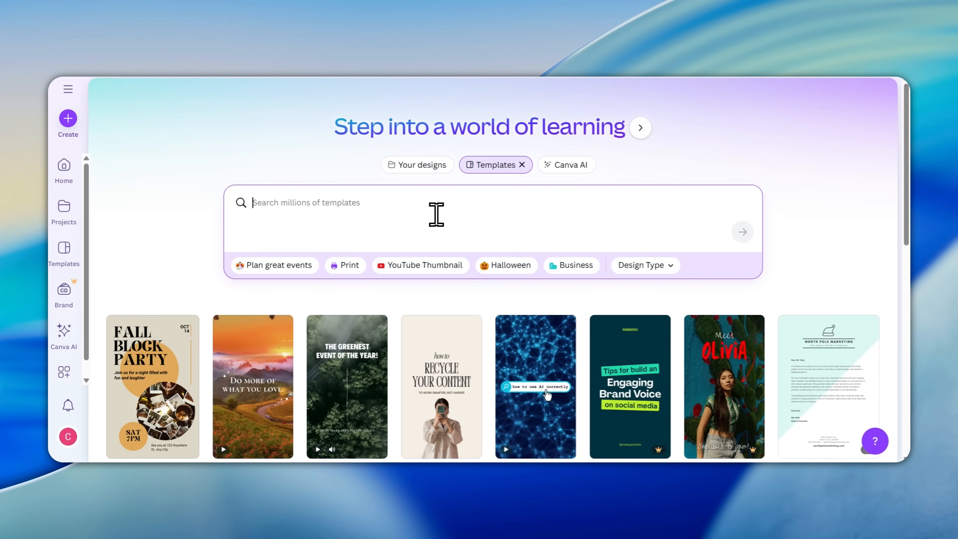
pyautogui.write('s')
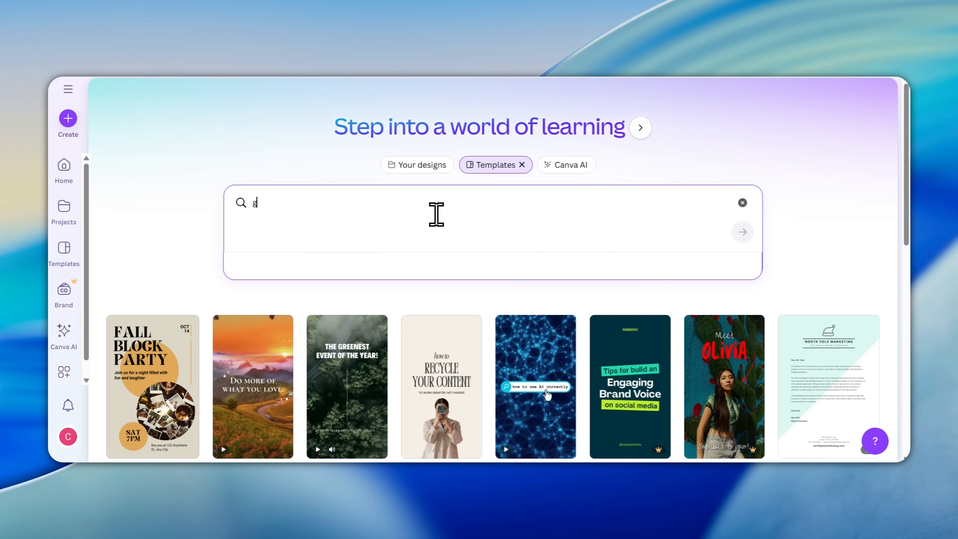
pyautogui.write('oogle classroom')
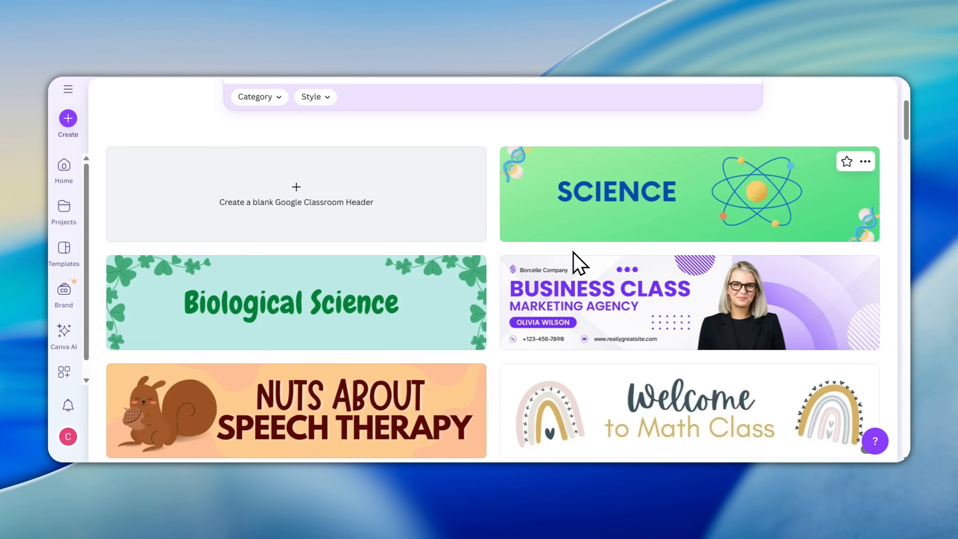
pyautogui.scroll(-3)
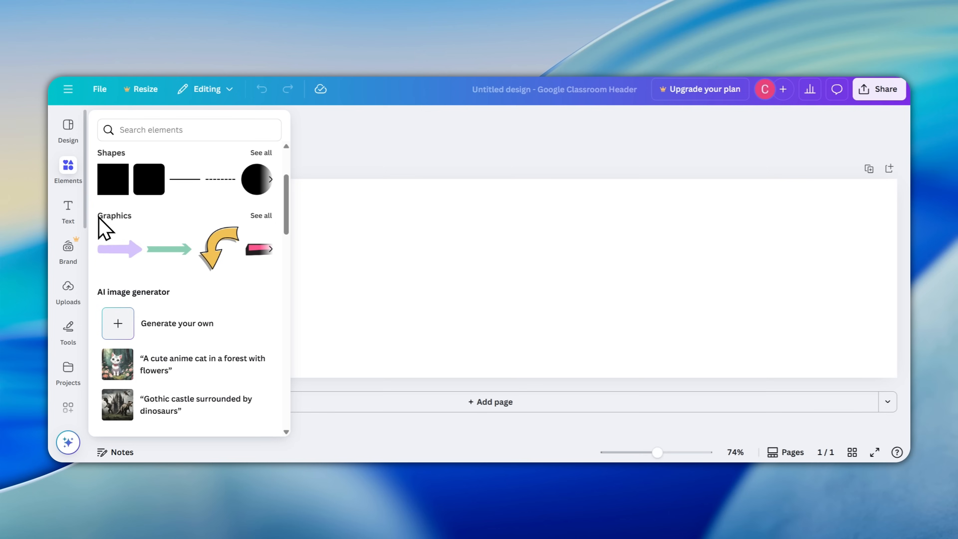
# - Browse the Elements video results for the glowing globe video to add to the header
pyautogui.scroll(-3)
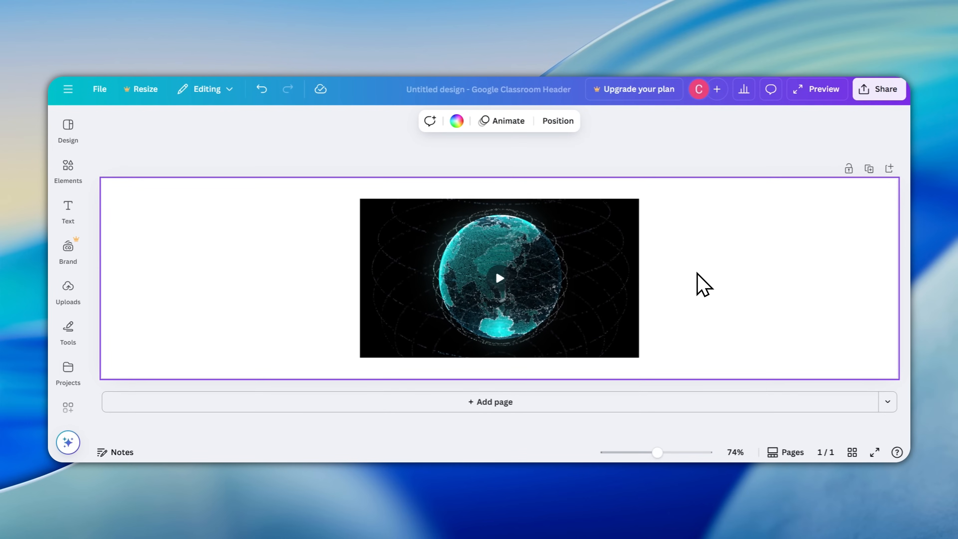
pyautogui.moveTo(686, 309)
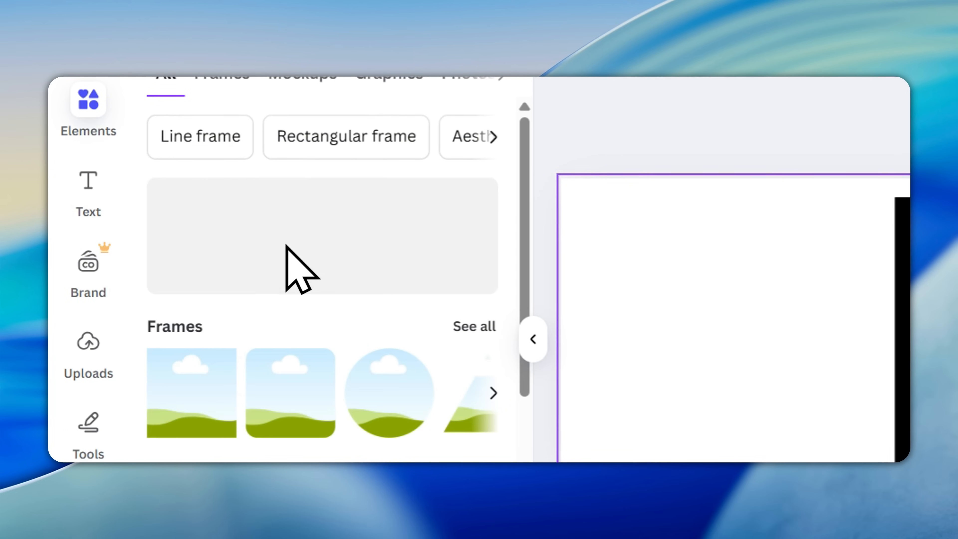
# - Drop the globe video into the circle frame and centre it on the header guide
pyautogui.scroll(-3)
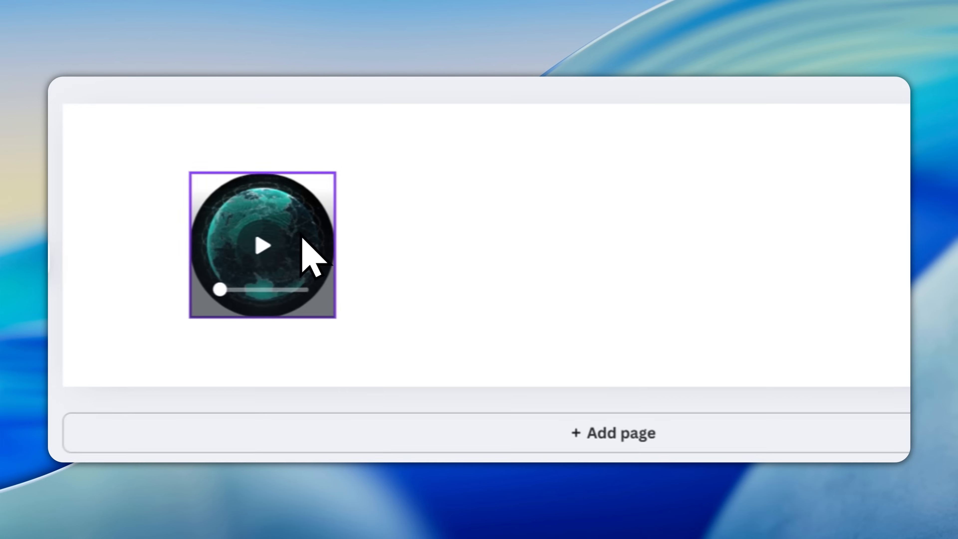
pyautogui.moveTo(263, 245); pyautogui.dragTo(625, 242)
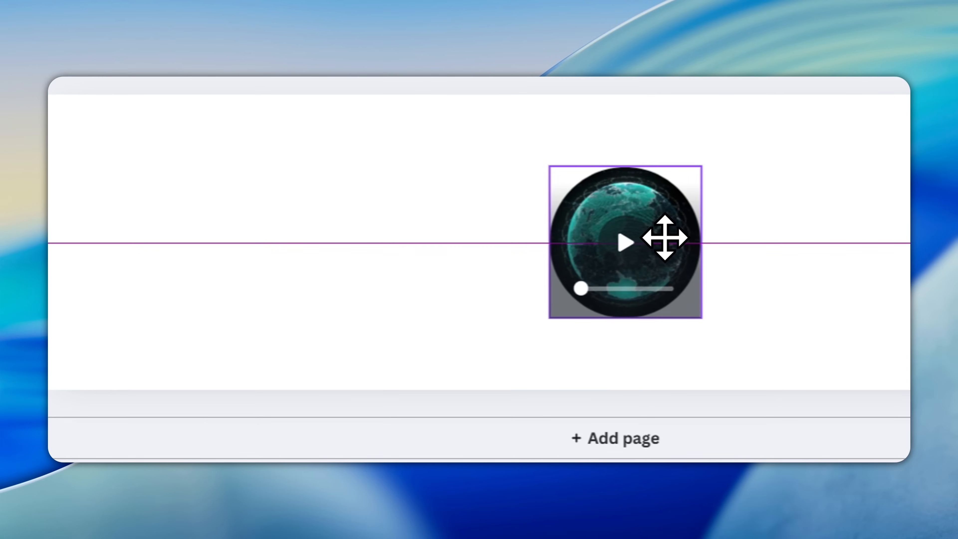
pyautogui.moveTo(624, 241); pyautogui.dragTo(589, 206)
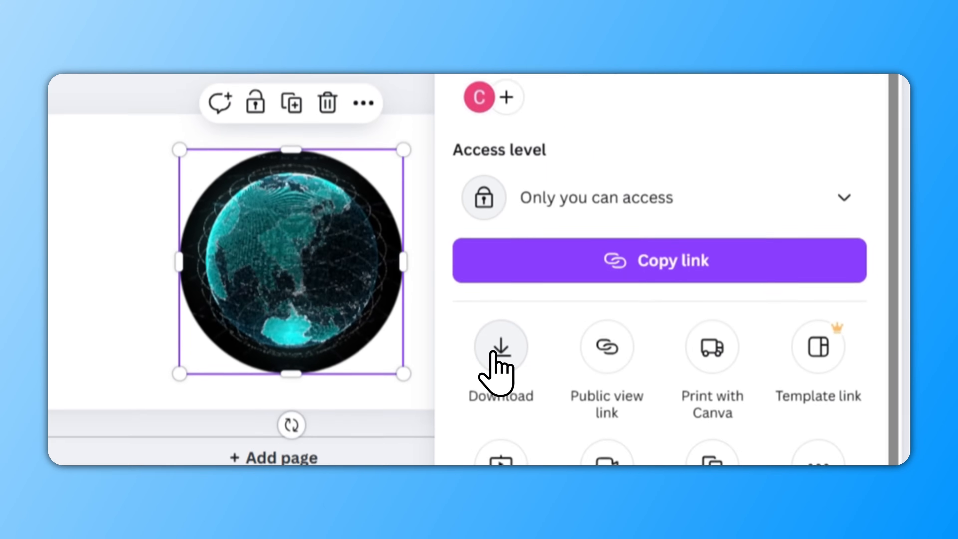
# - Download the framed globe header design from Canva's Share menu
pyautogui.click(500, 346)
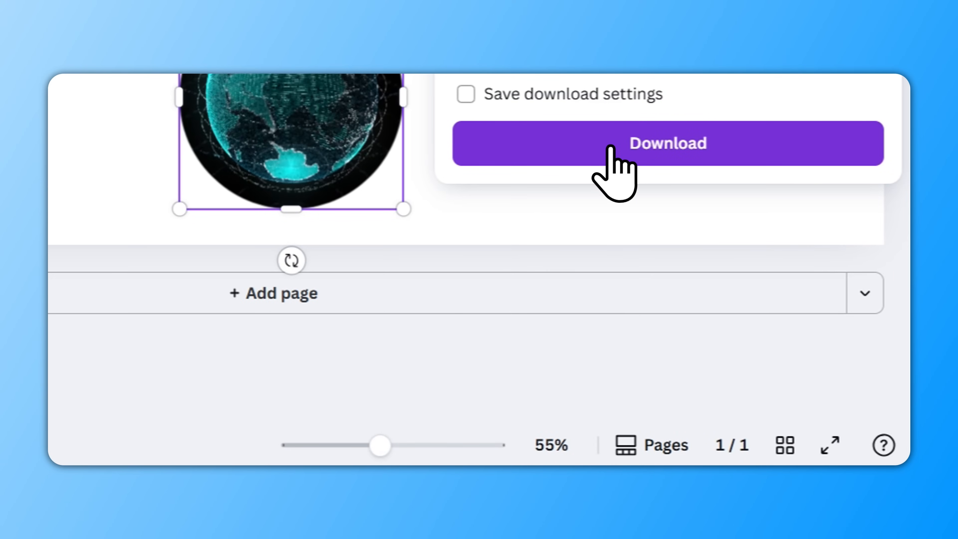
pyautogui.click(667, 143)
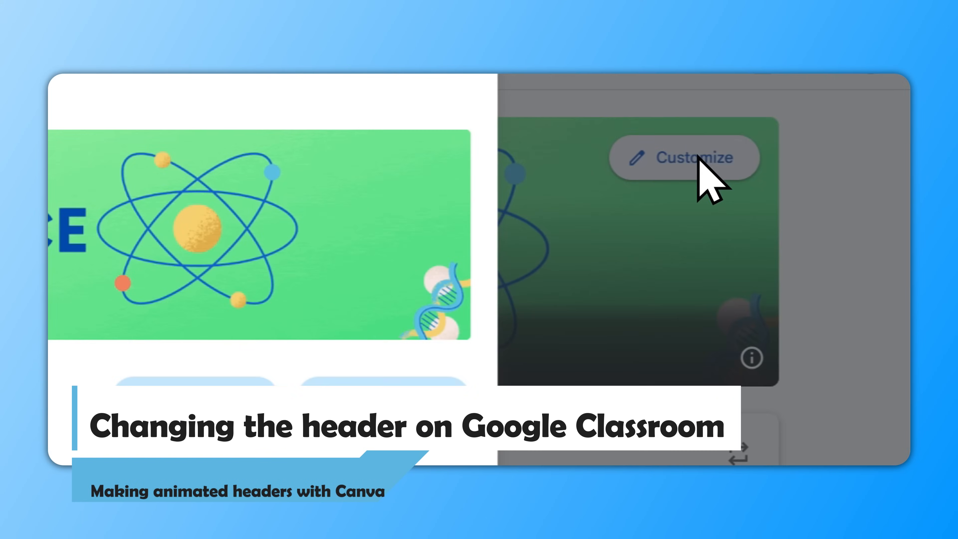
# - Upload the downloaded globe image as the class header and accept its crop
pyautogui.click(683, 158)
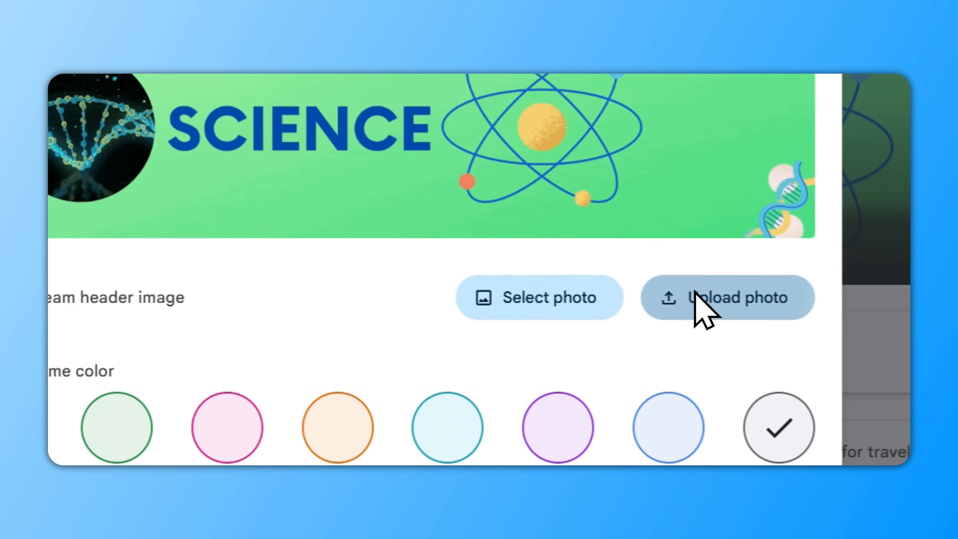
pyautogui.click(727, 298)
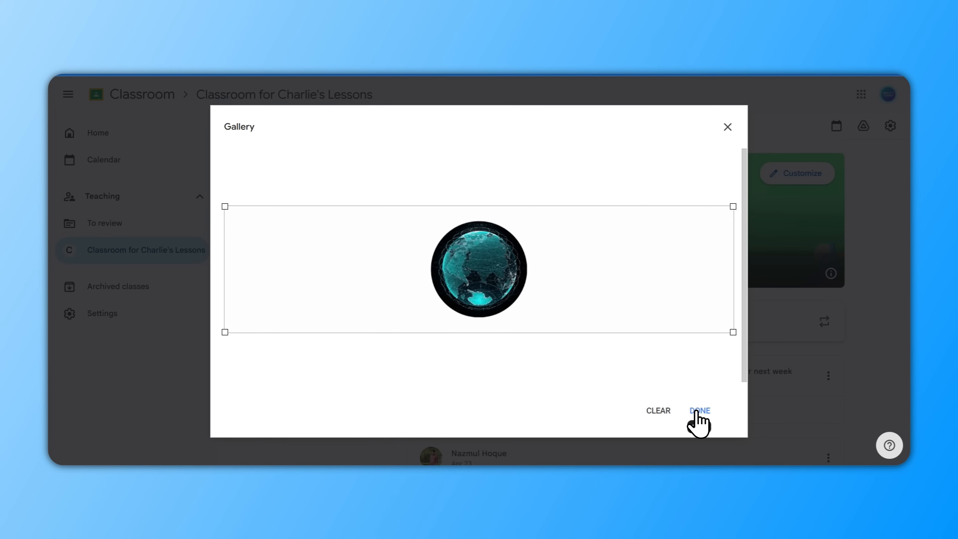
pyautogui.click(700, 411)
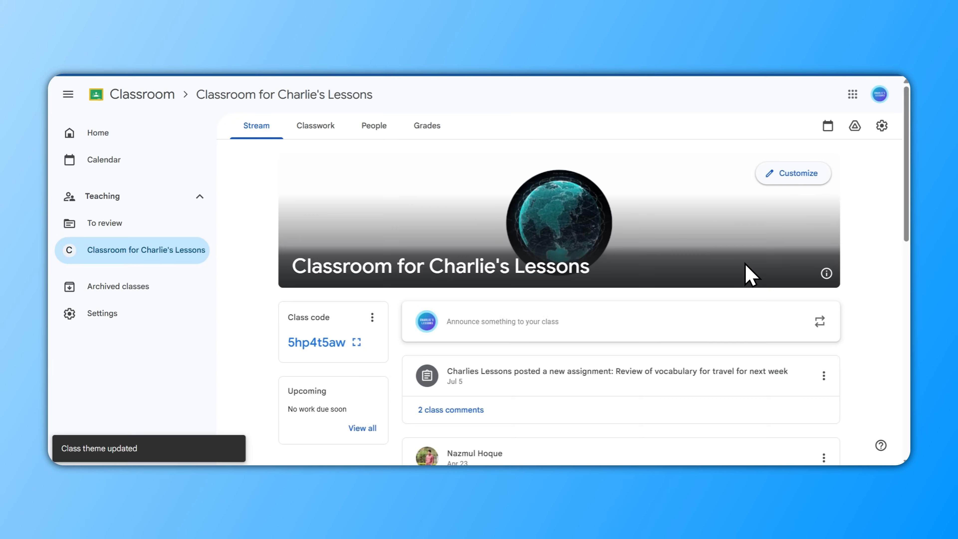
pyautogui.moveTo(656, 253)
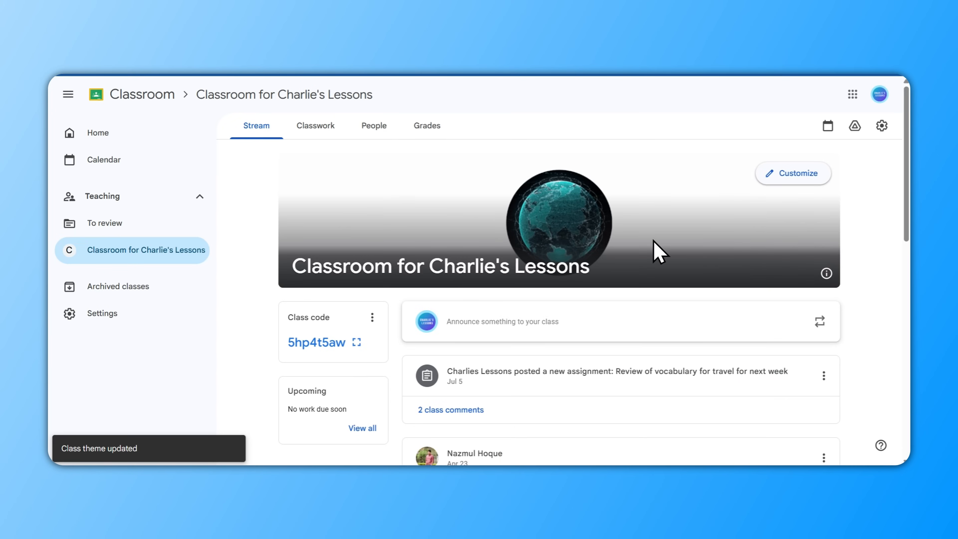
pyautogui.moveTo(562, 235)
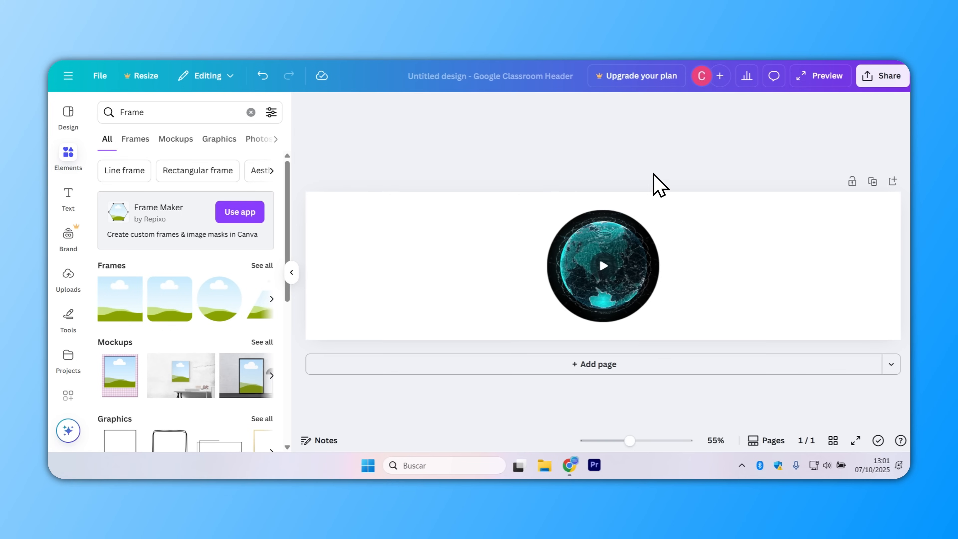
pyautogui.moveTo(586, 194)
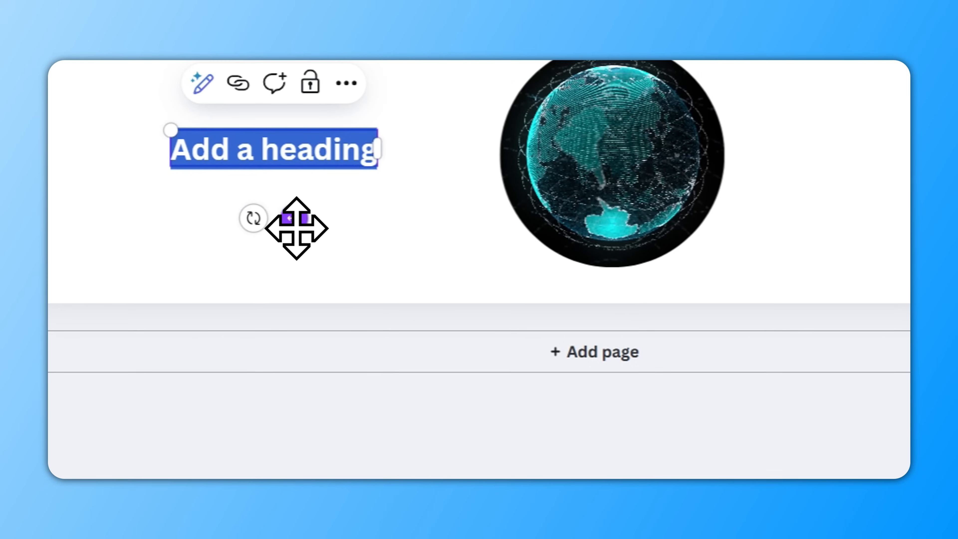
# - Add a 'Science class' heading beside the globe and choose MP4 Video as the download type
pyautogui.write('Science class')
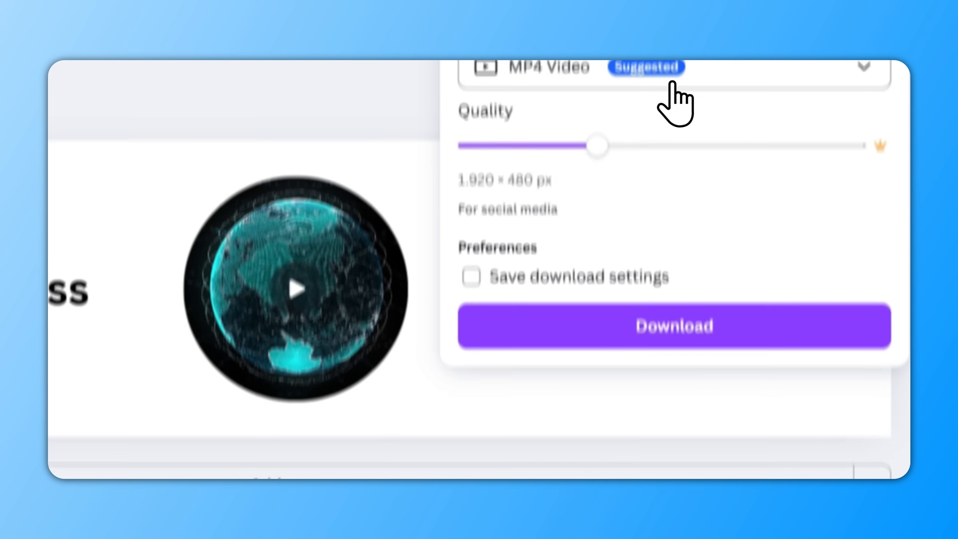
pyautogui.click(778, 153)
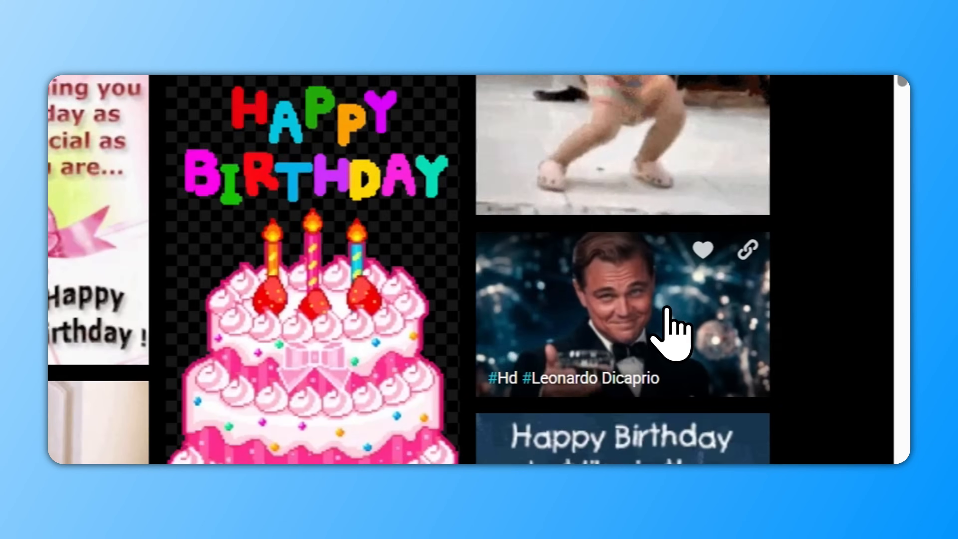
# - Open the Leonardo Dicaprio toasting GIF from GIFER's birthday results
pyautogui.click(747, 249)
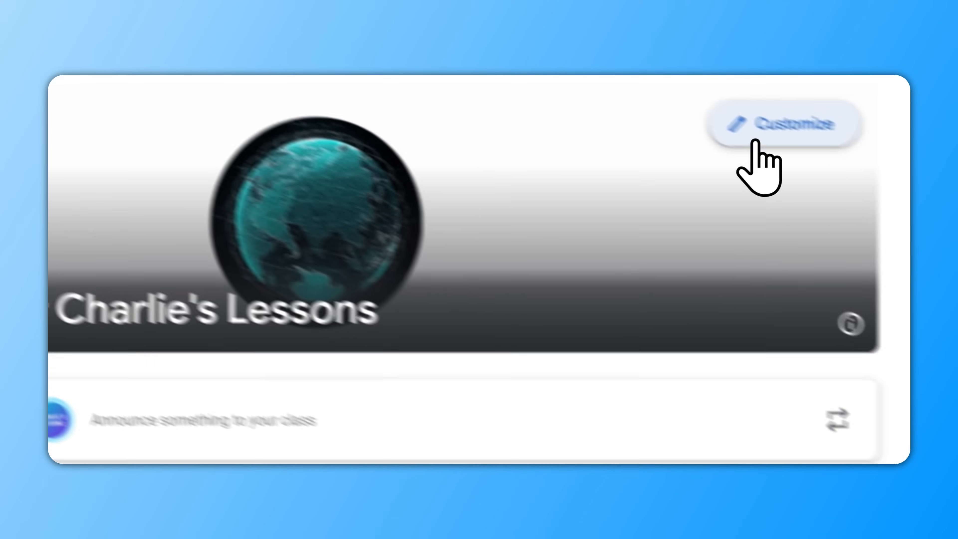
# - Upload the Leonardo Dicaprio GIF as the class header and save the new theme
pyautogui.click(784, 123)
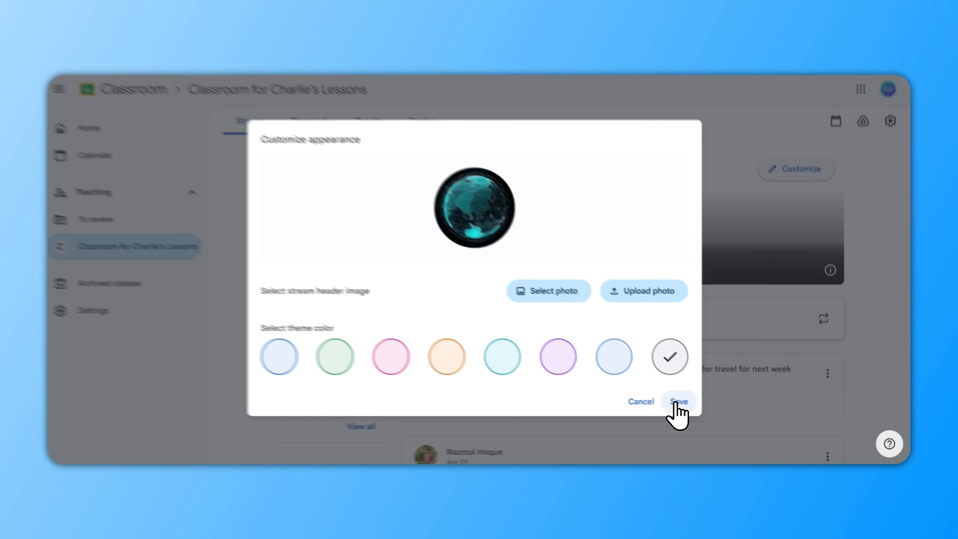
pyautogui.click(678, 401)
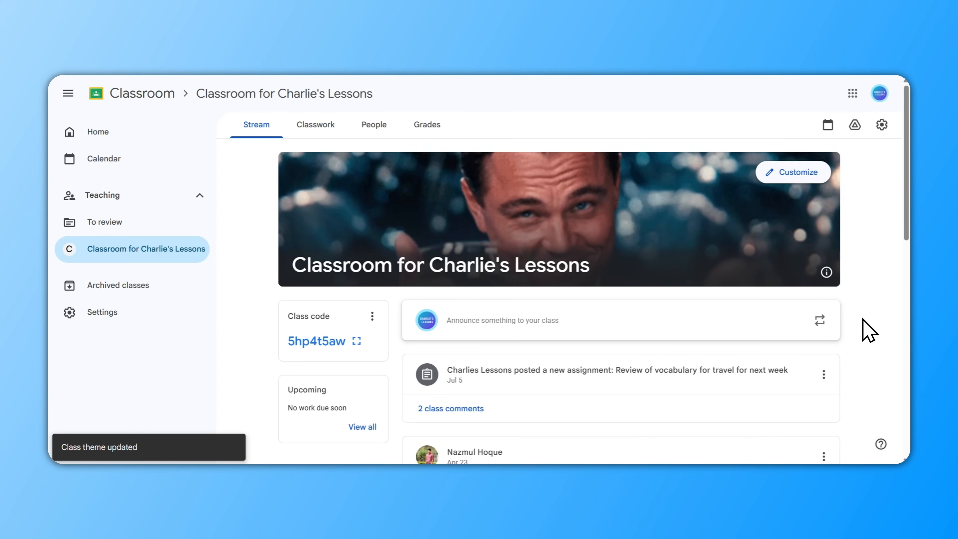